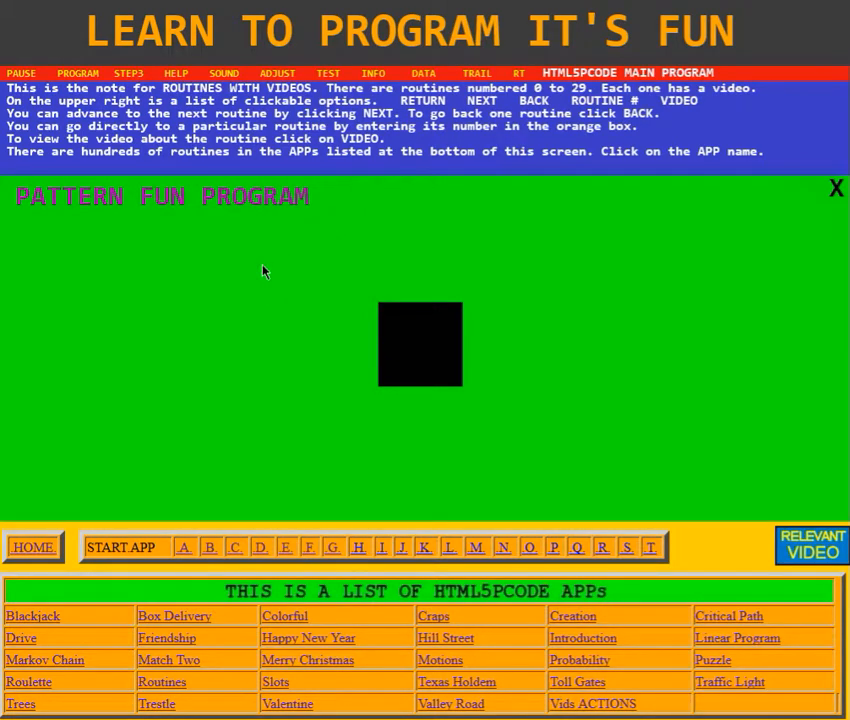
mouse_move(576, 248)
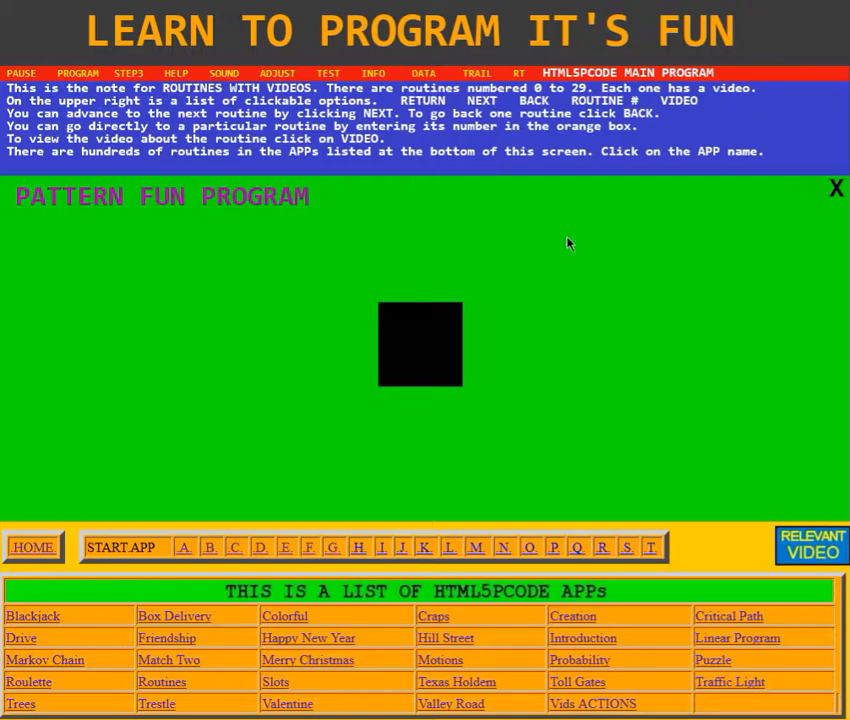
mouse_move(456, 350)
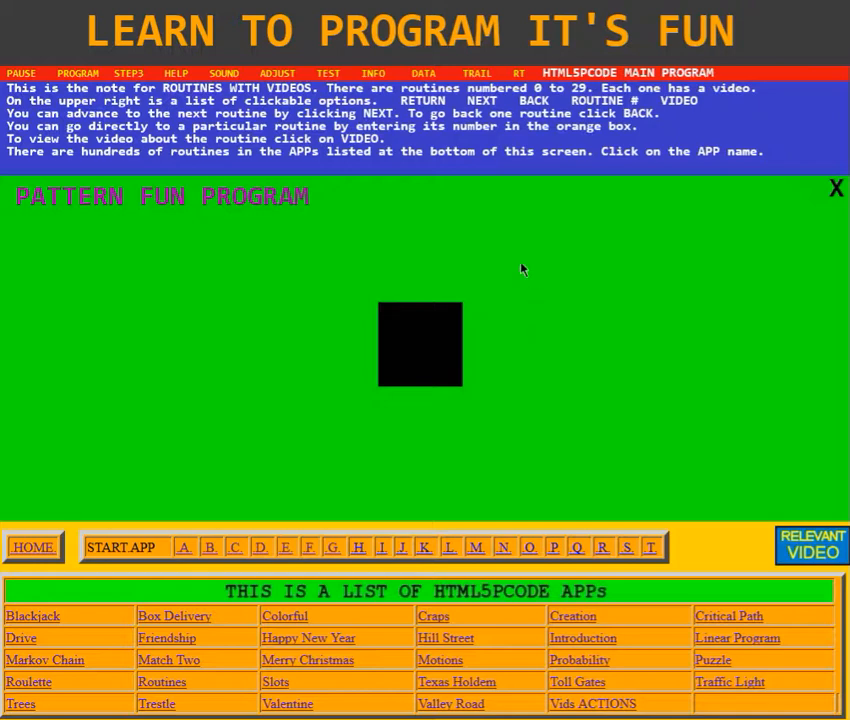
mouse_move(520, 76)
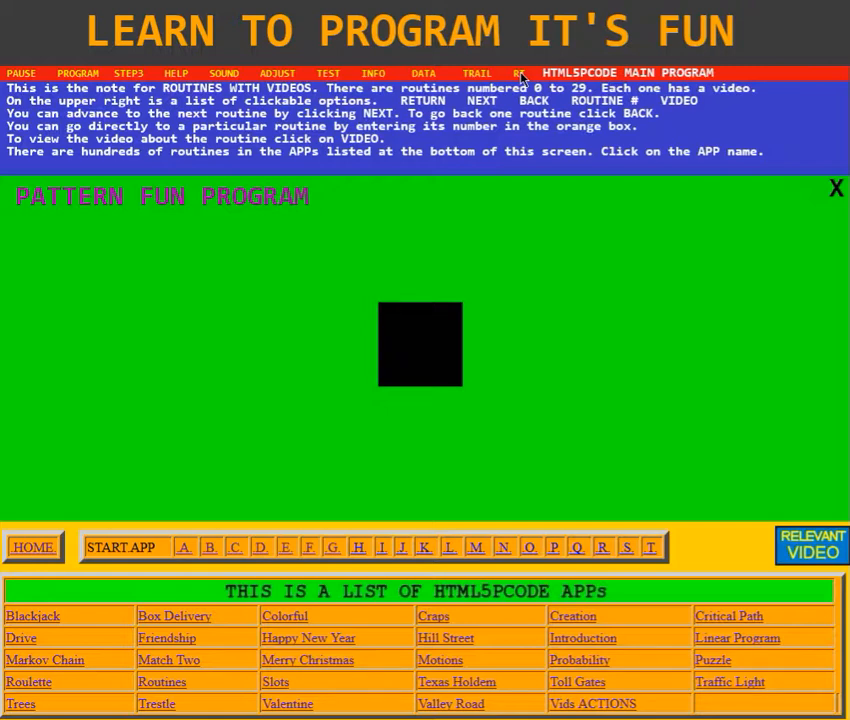
Step: Display the pattern's SET PATTERN through PATTERN+5, CLR and T4W values beside the black square
click(520, 72)
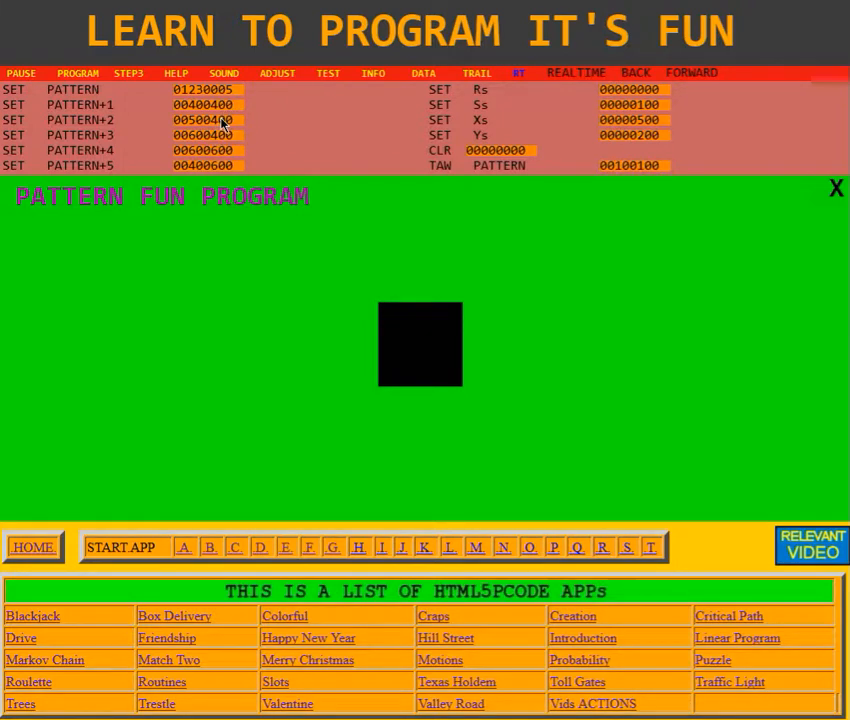
mouse_move(422, 310)
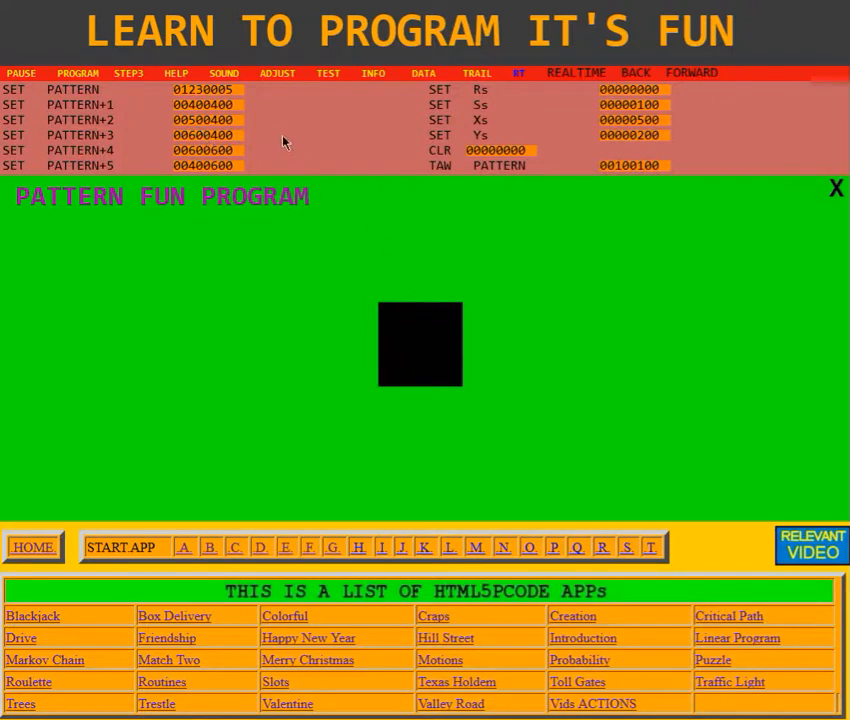
mouse_move(466, 310)
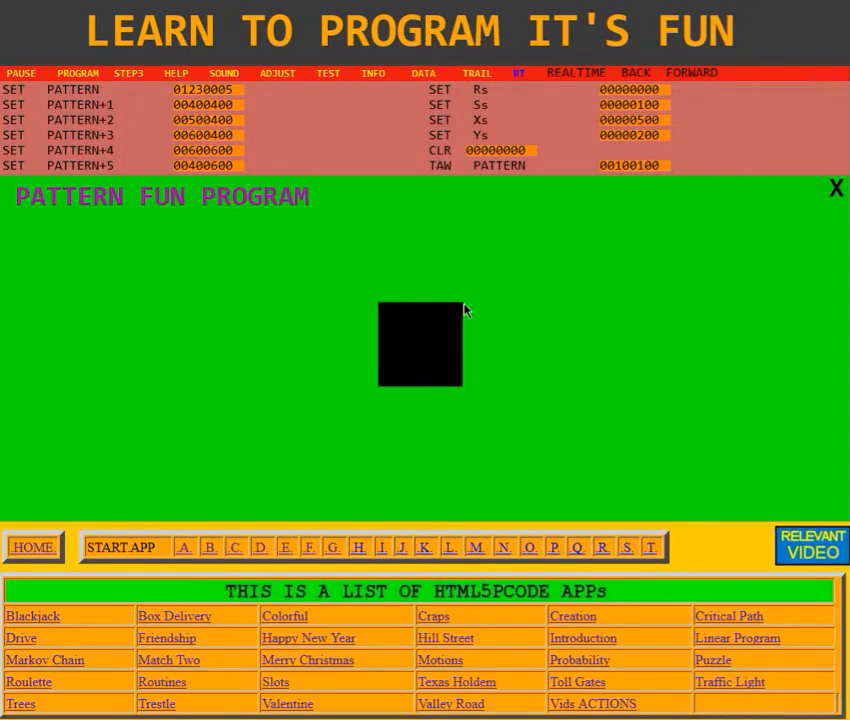
mouse_move(400, 344)
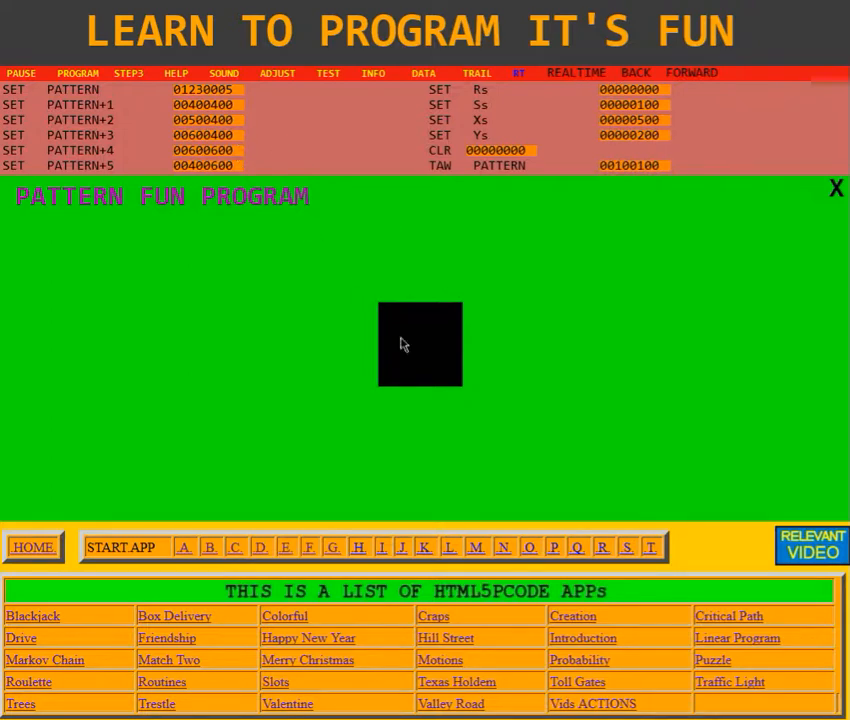
mouse_move(464, 388)
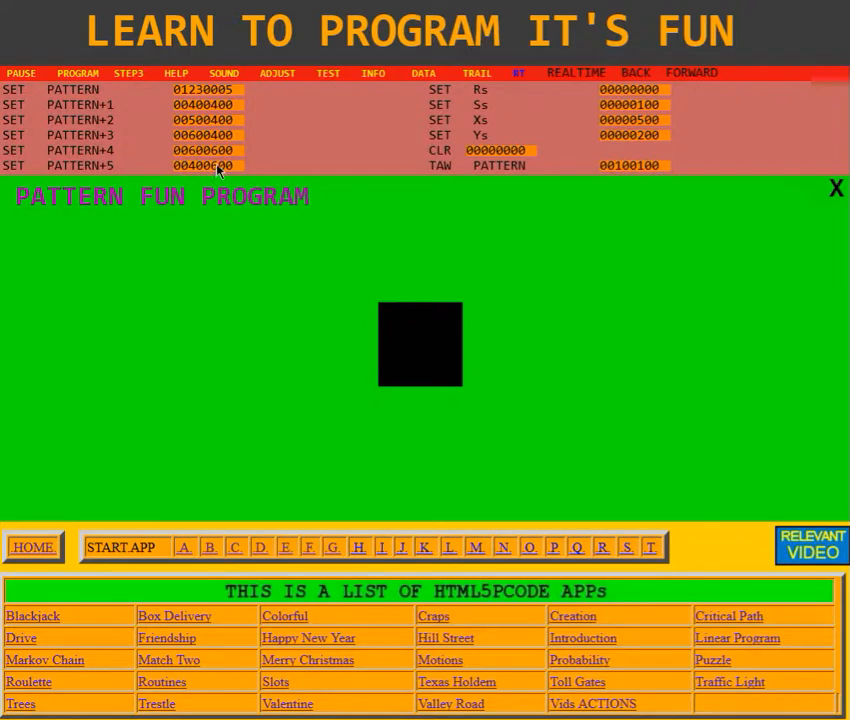
mouse_move(384, 384)
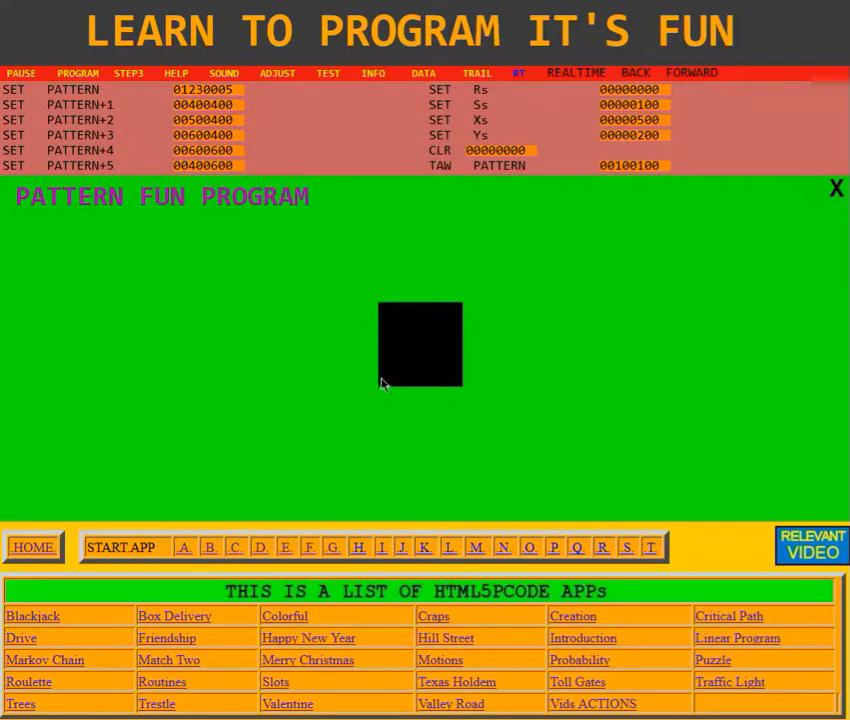
mouse_move(378, 392)
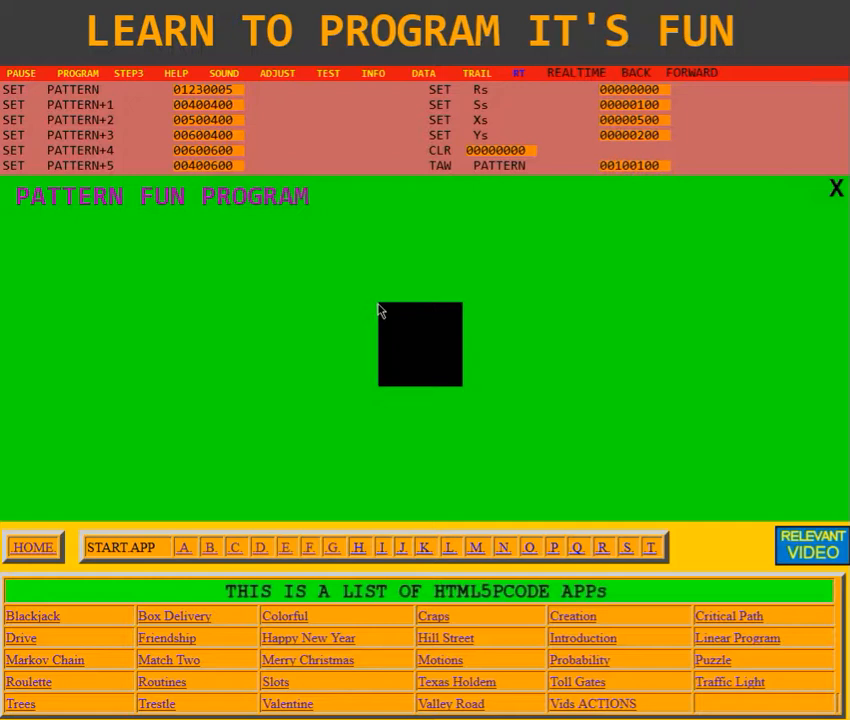
mouse_move(592, 234)
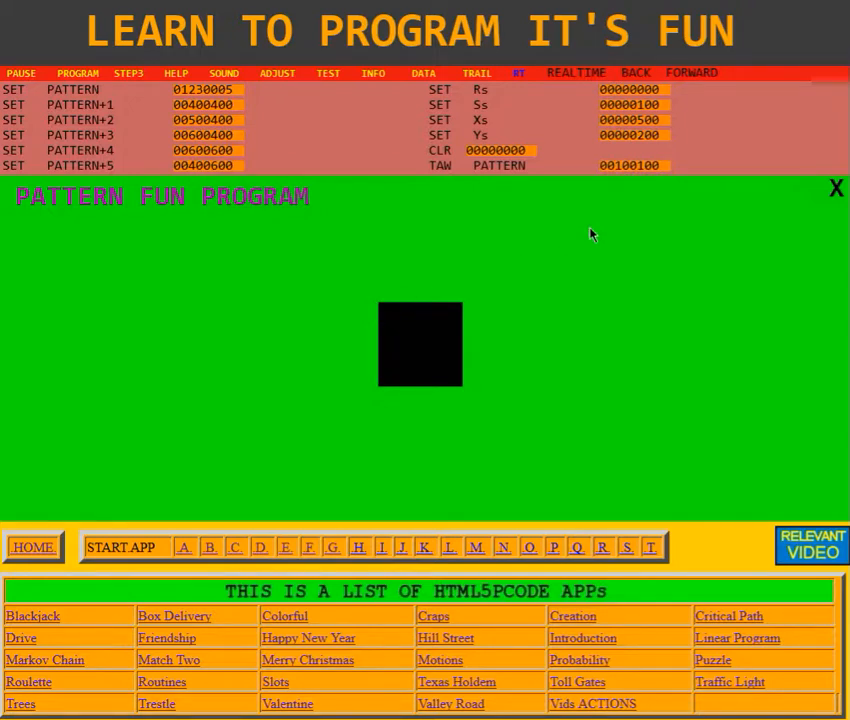
mouse_move(492, 256)
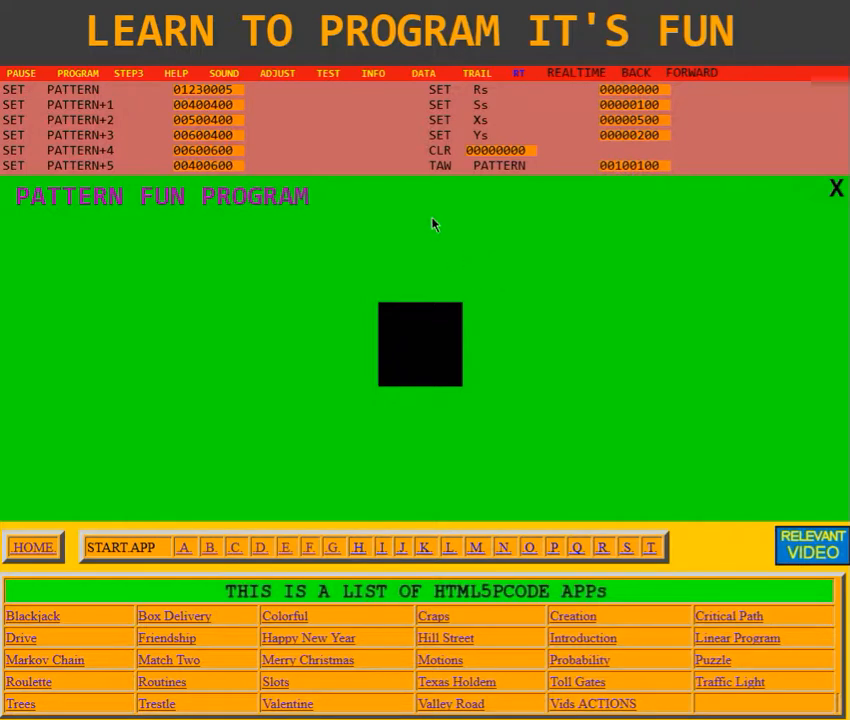
mouse_move(410, 212)
text(00500300)
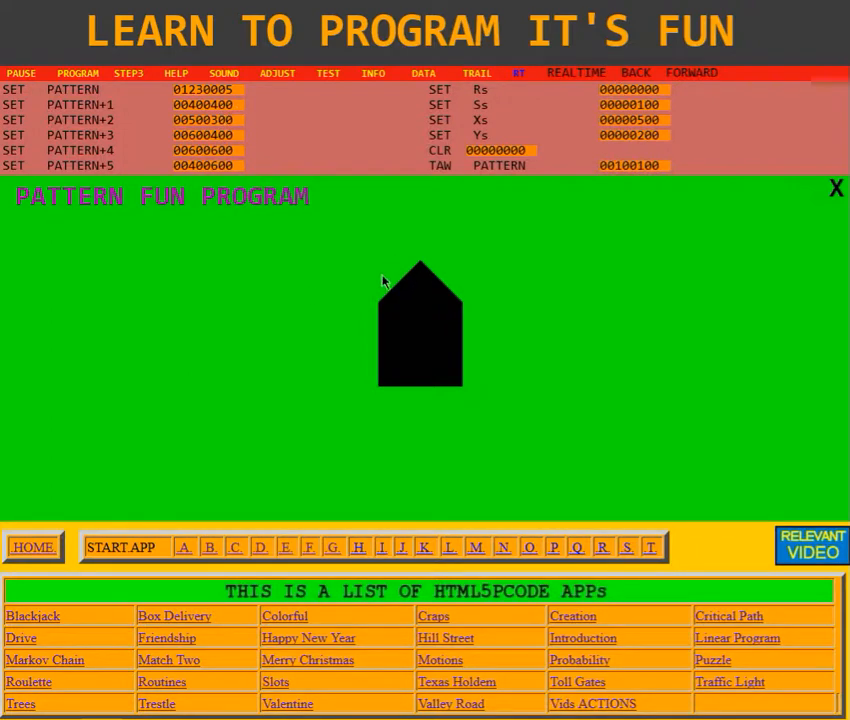
mouse_move(476, 292)
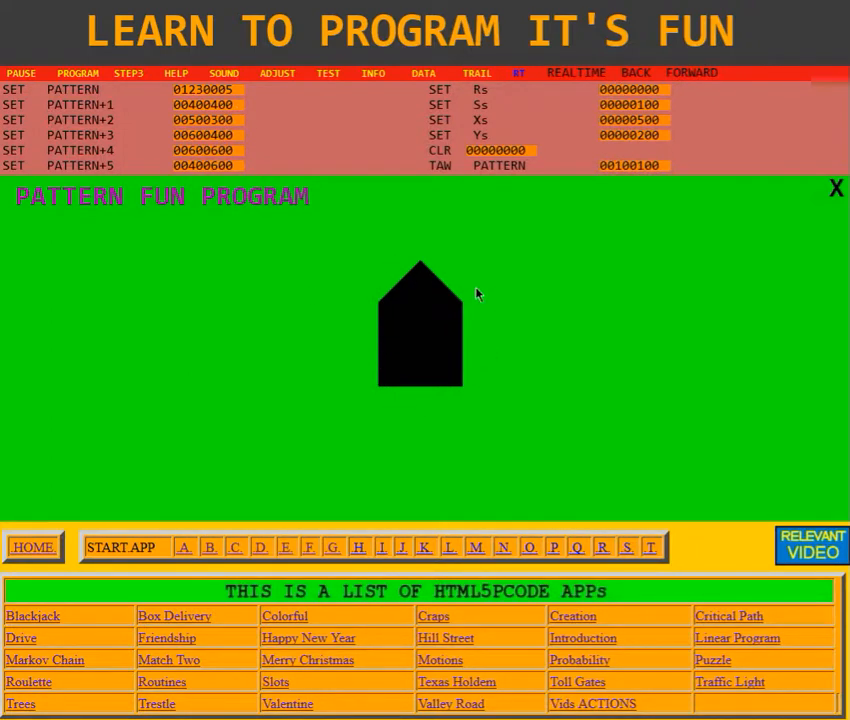
mouse_move(466, 268)
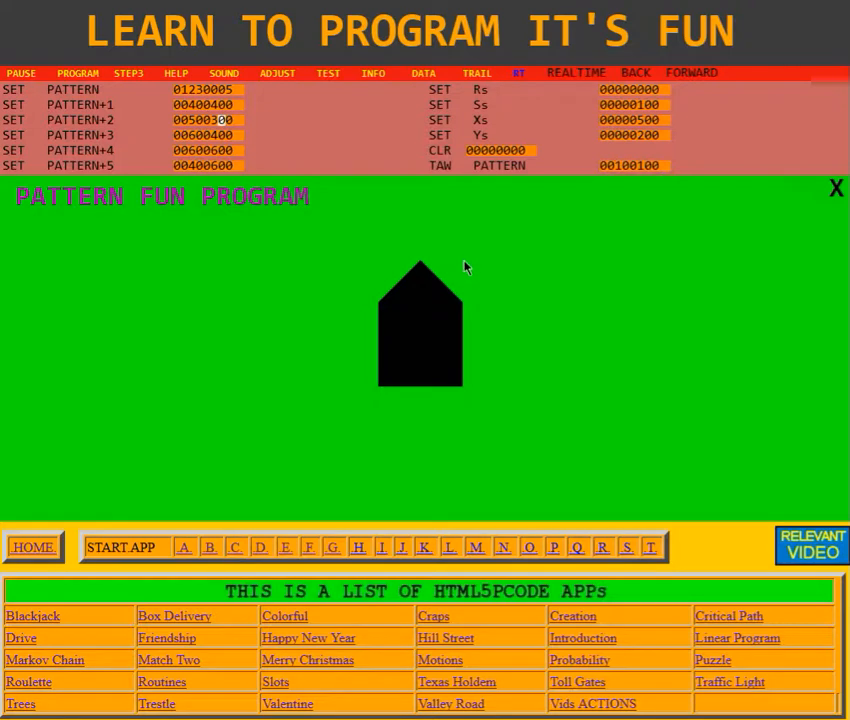
mouse_move(516, 118)
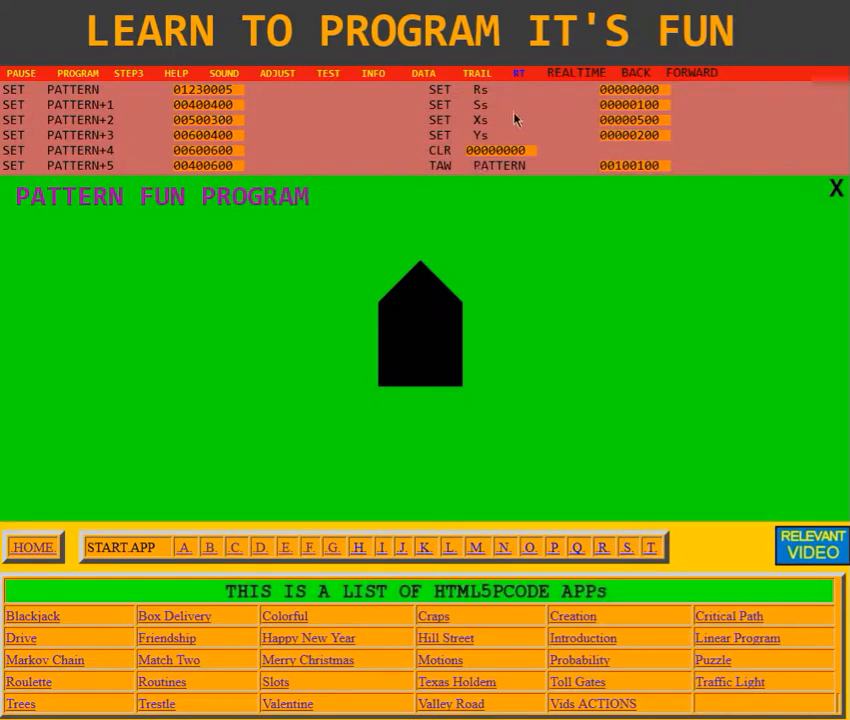
mouse_move(670, 132)
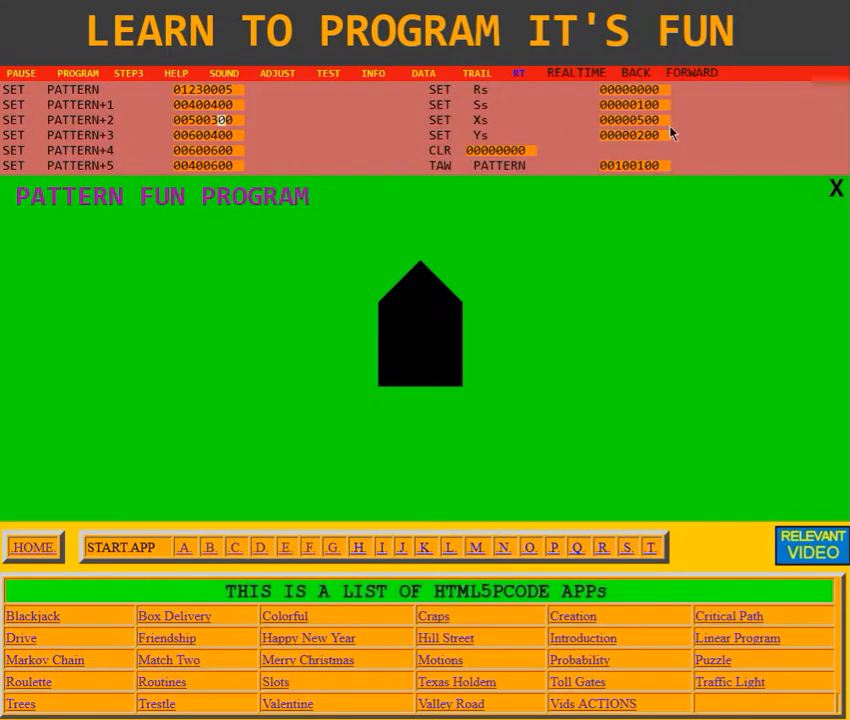
mouse_move(420, 348)
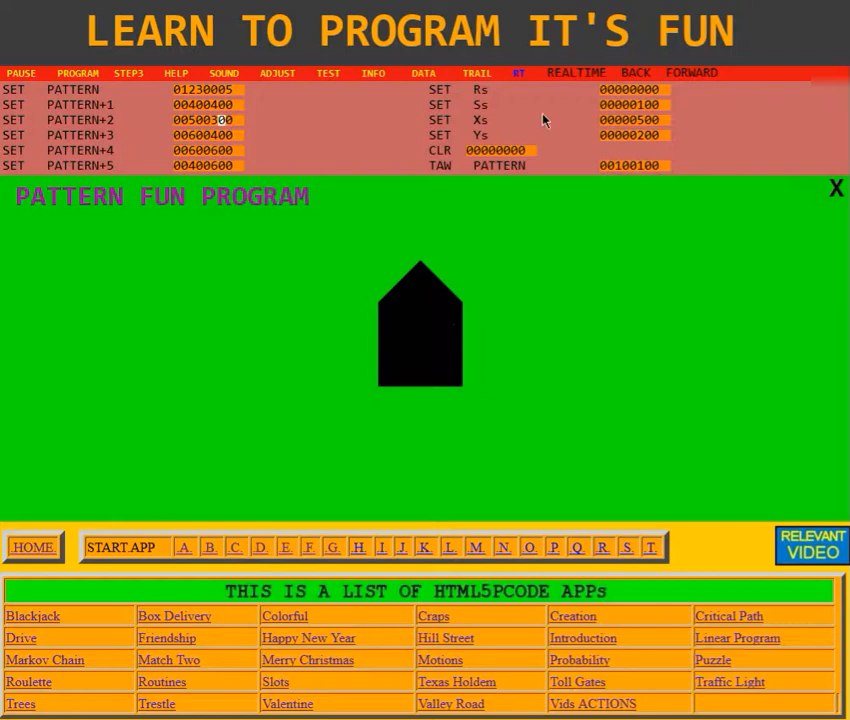
mouse_move(416, 326)
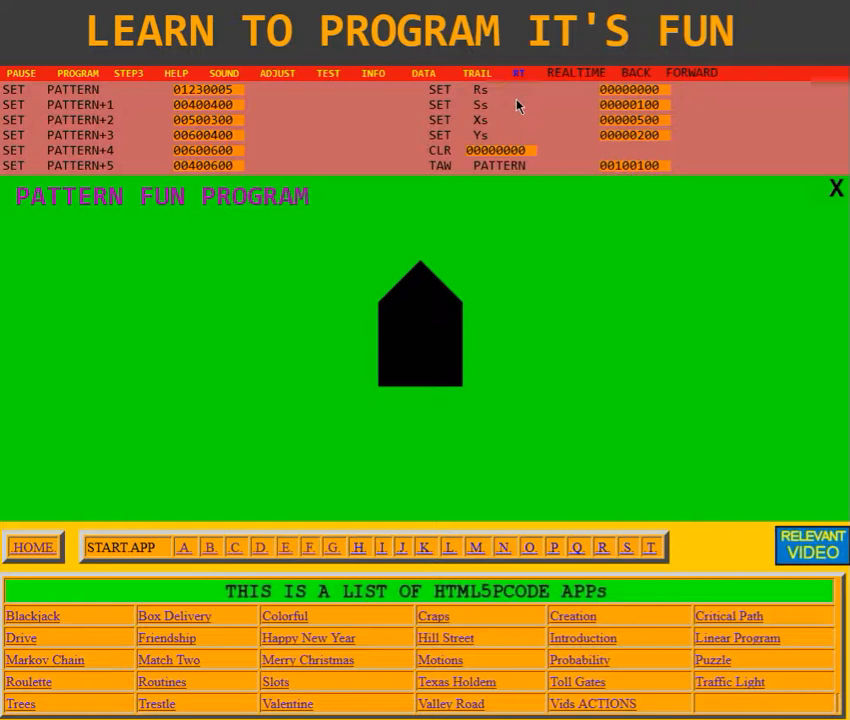
mouse_move(536, 110)
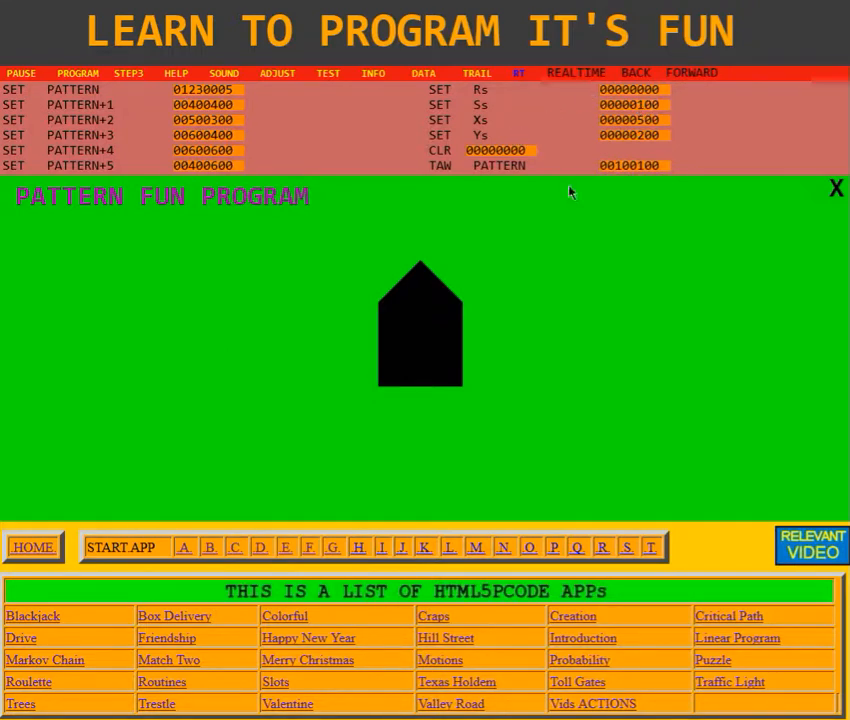
mouse_move(552, 132)
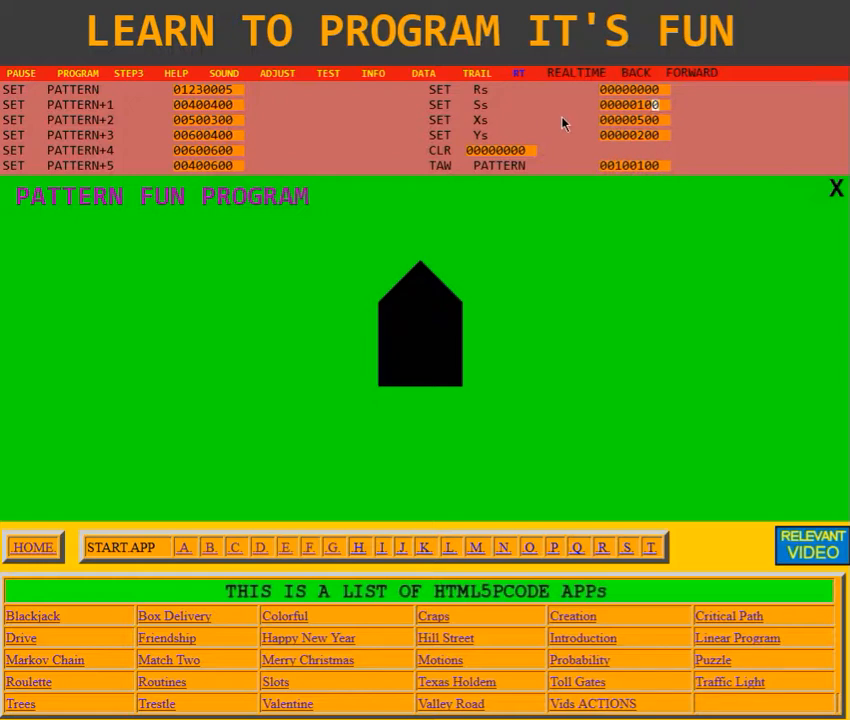
mouse_move(648, 128)
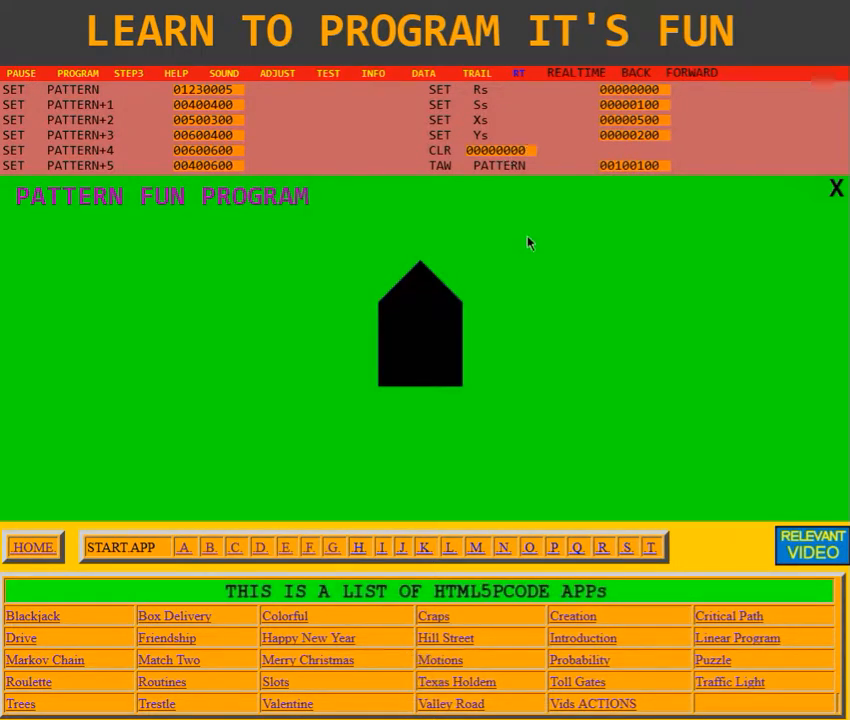
mouse_move(520, 158)
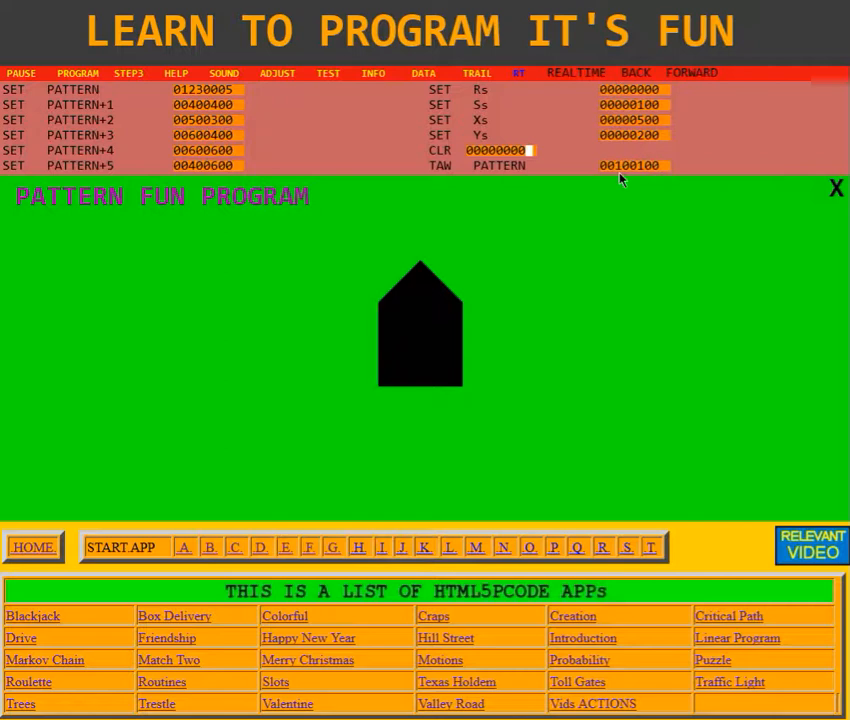
mouse_move(450, 174)
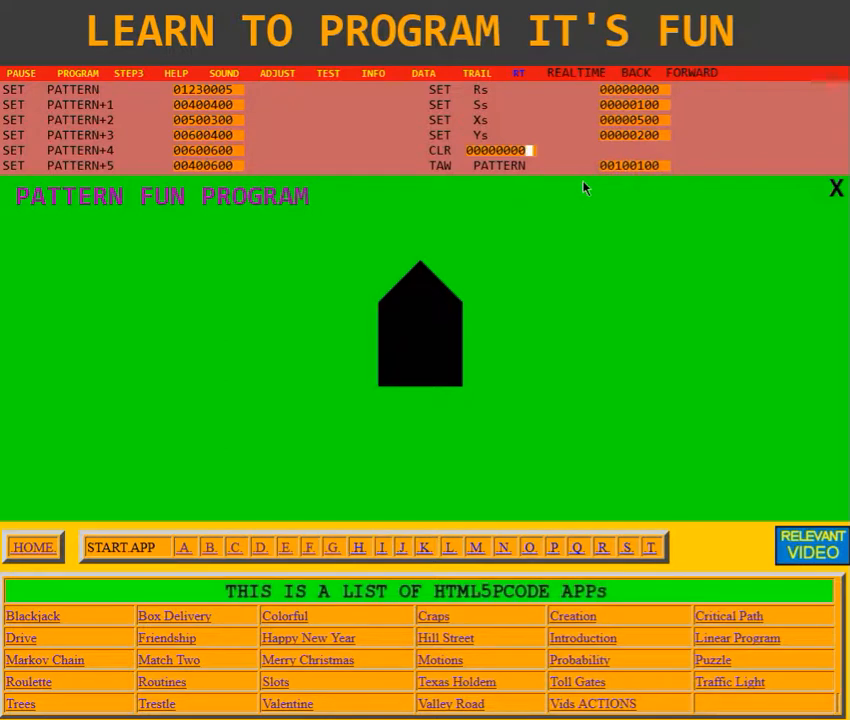
mouse_move(620, 168)
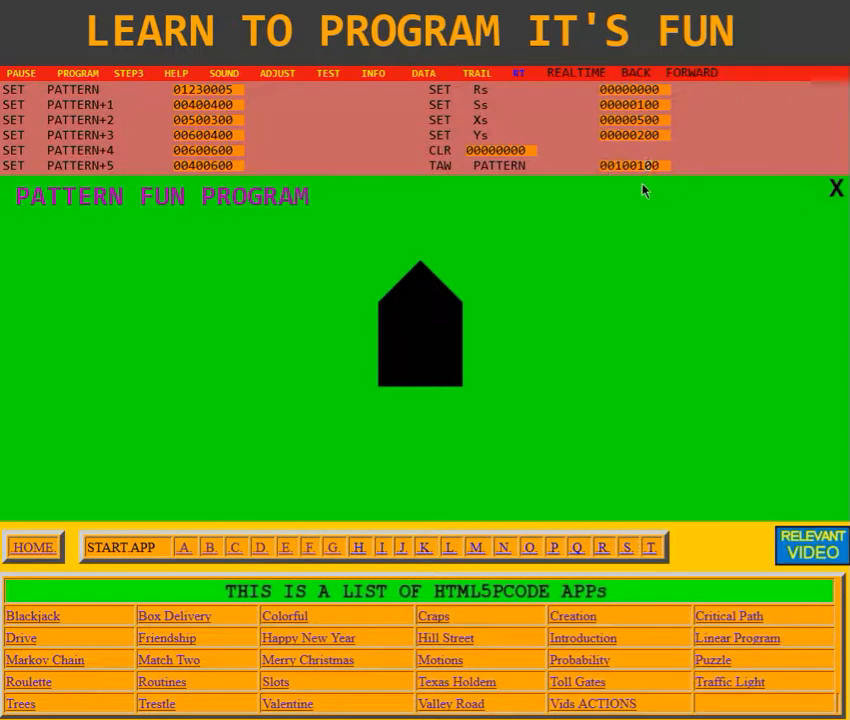
mouse_move(434, 230)
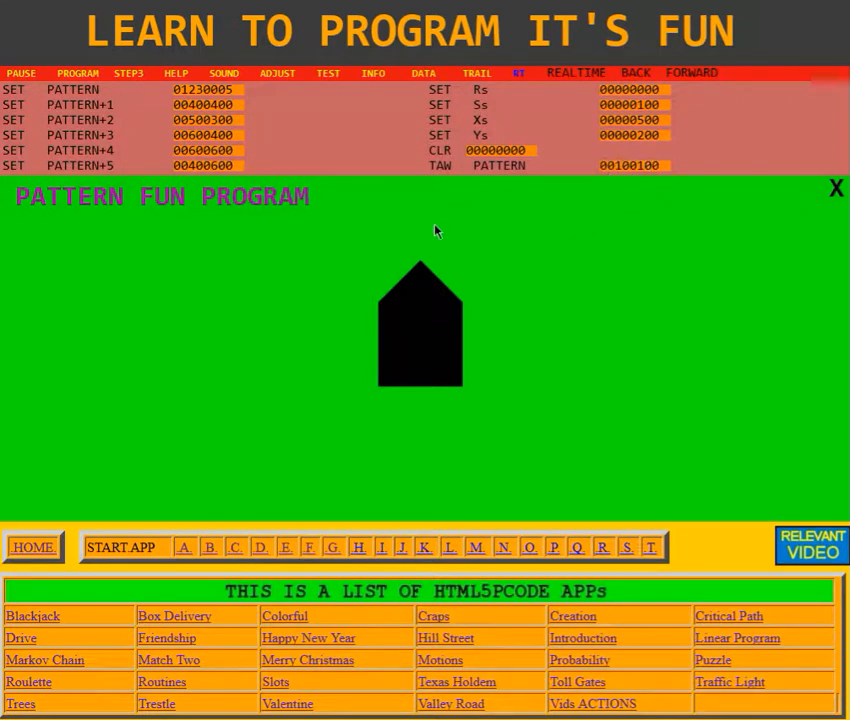
mouse_move(592, 236)
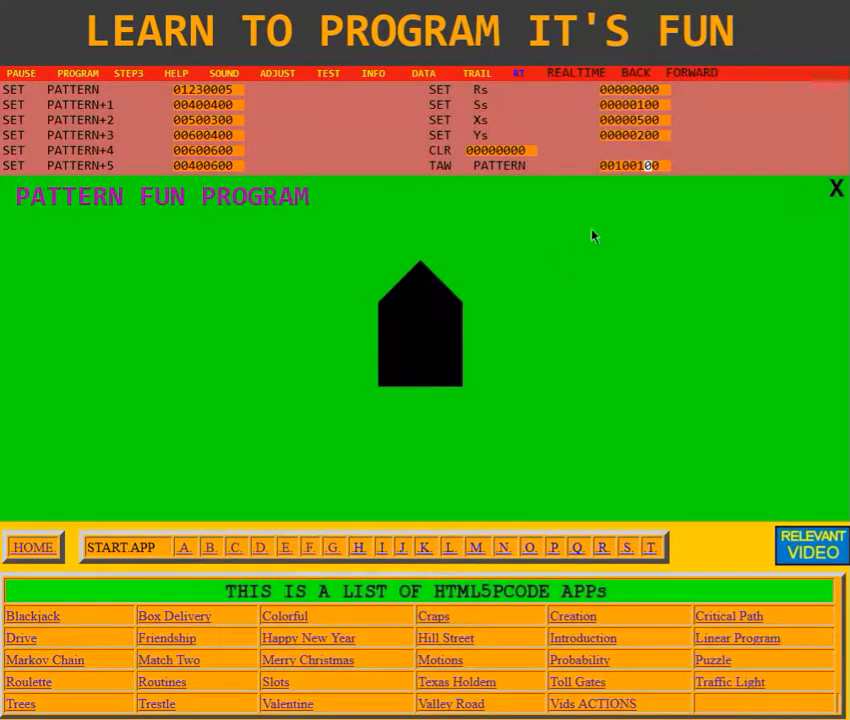
mouse_move(564, 252)
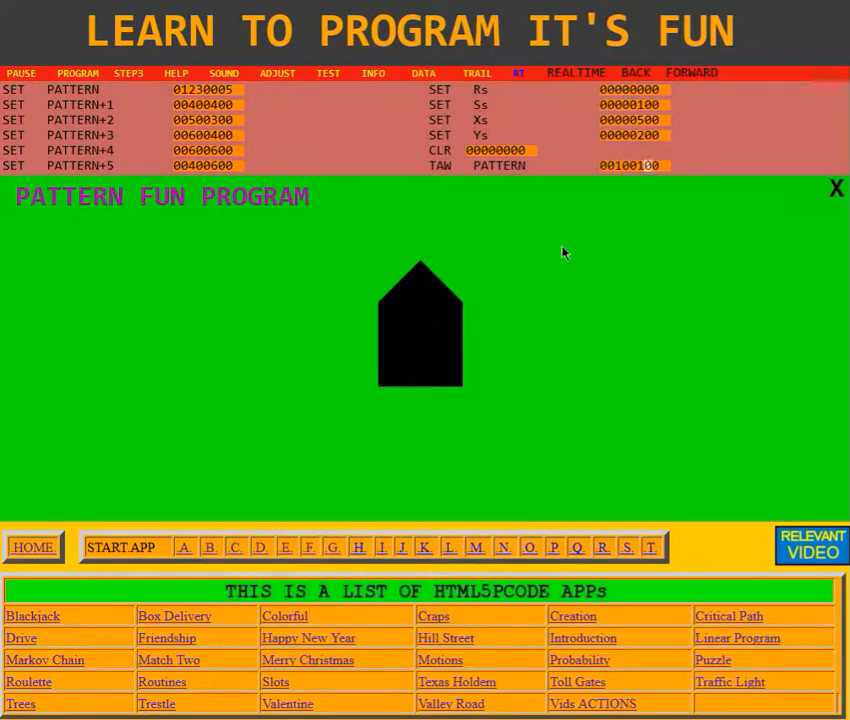